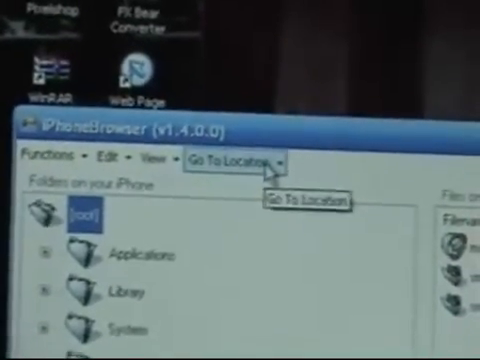
Show the Go To Location shortcuts for ringtones, themes and application folders, with Standard Applications highlighted.
click(228, 158)
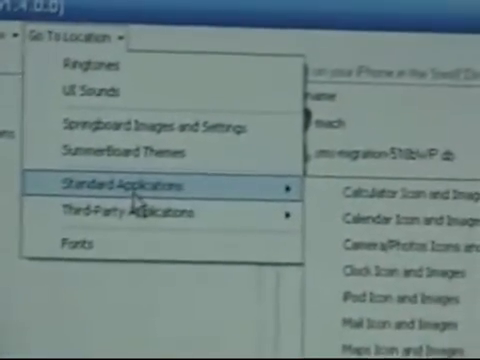
mouse_move(140, 210)
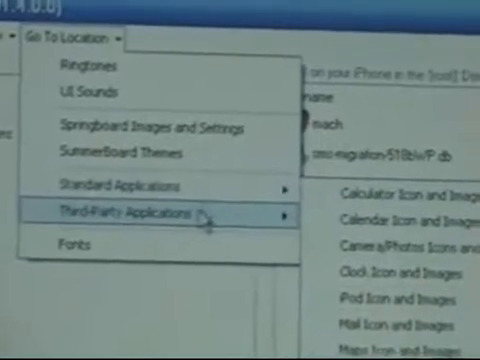